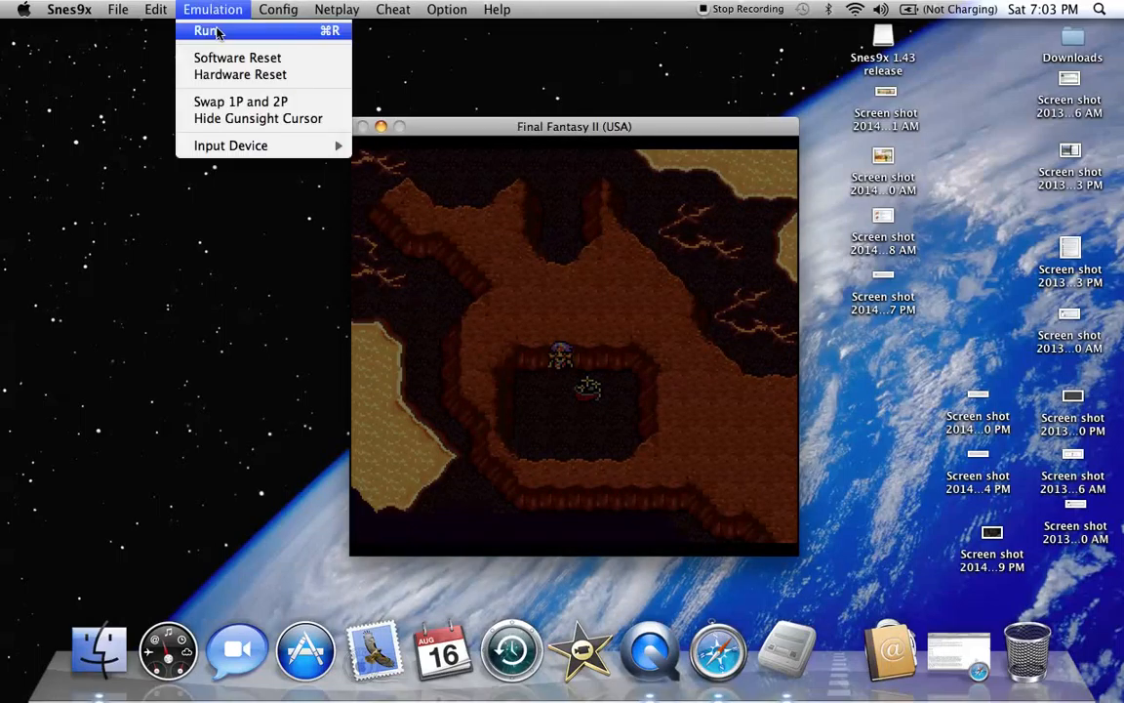
Resume the game via Emulation > Run, then open the five-character party menu.
left_click(206, 30)
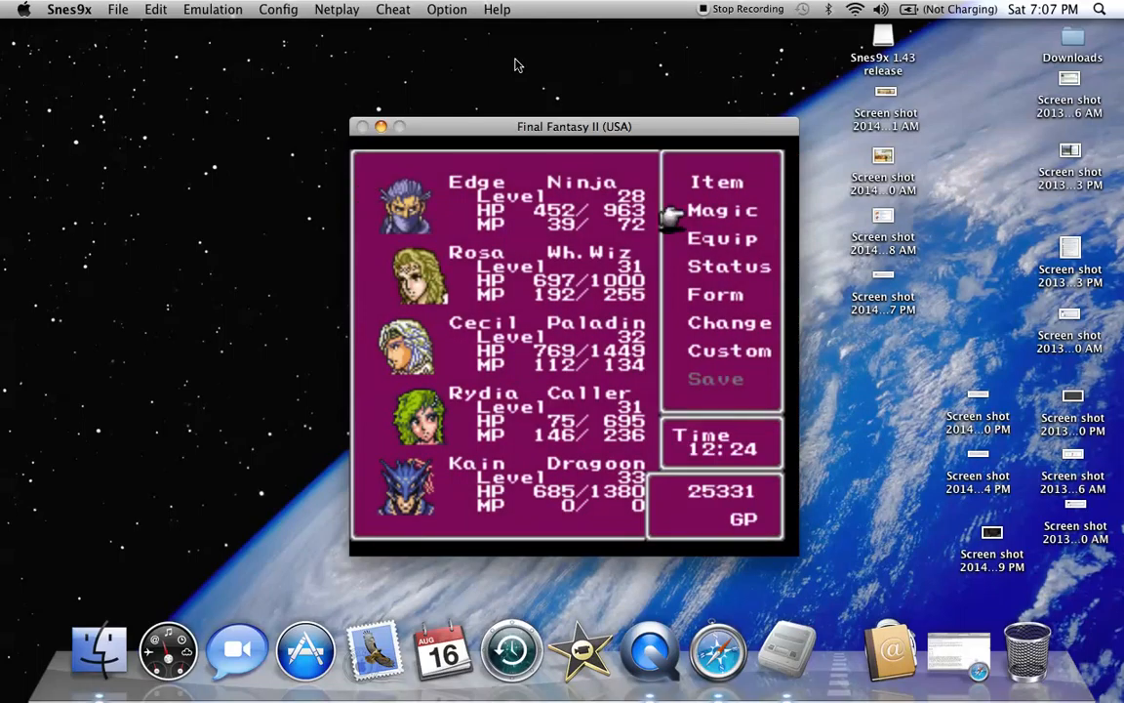
Choose Magic for Cecil and open his White magic spell list.
left_click(717, 181)
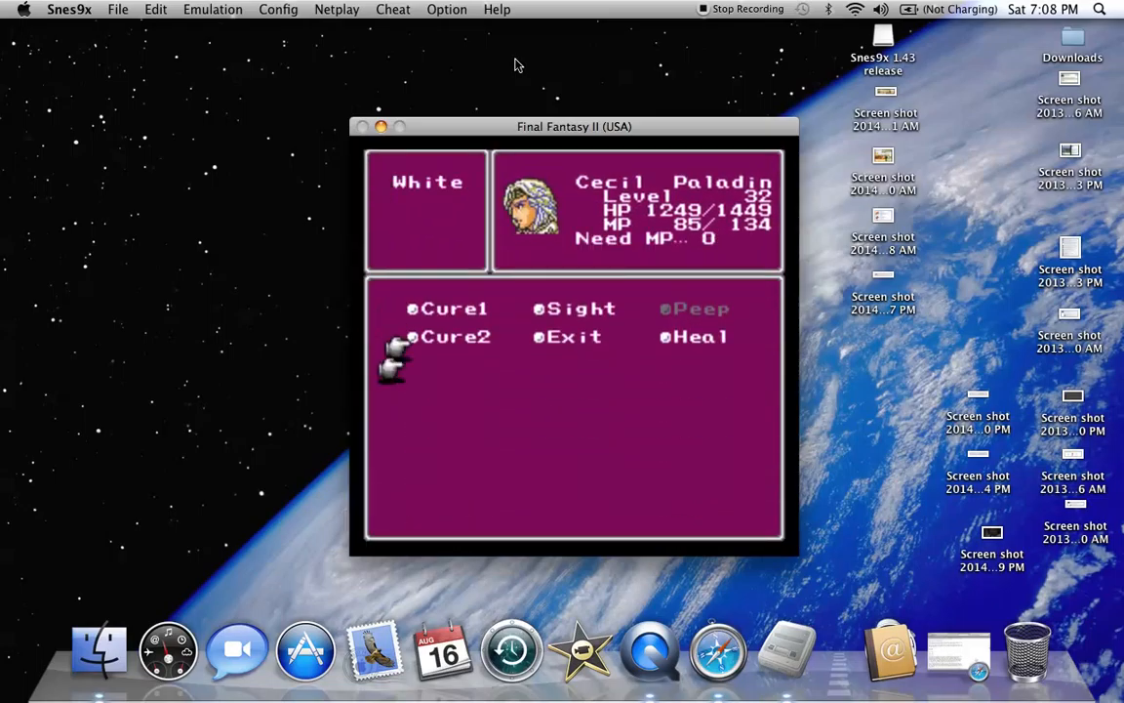
key("Return")
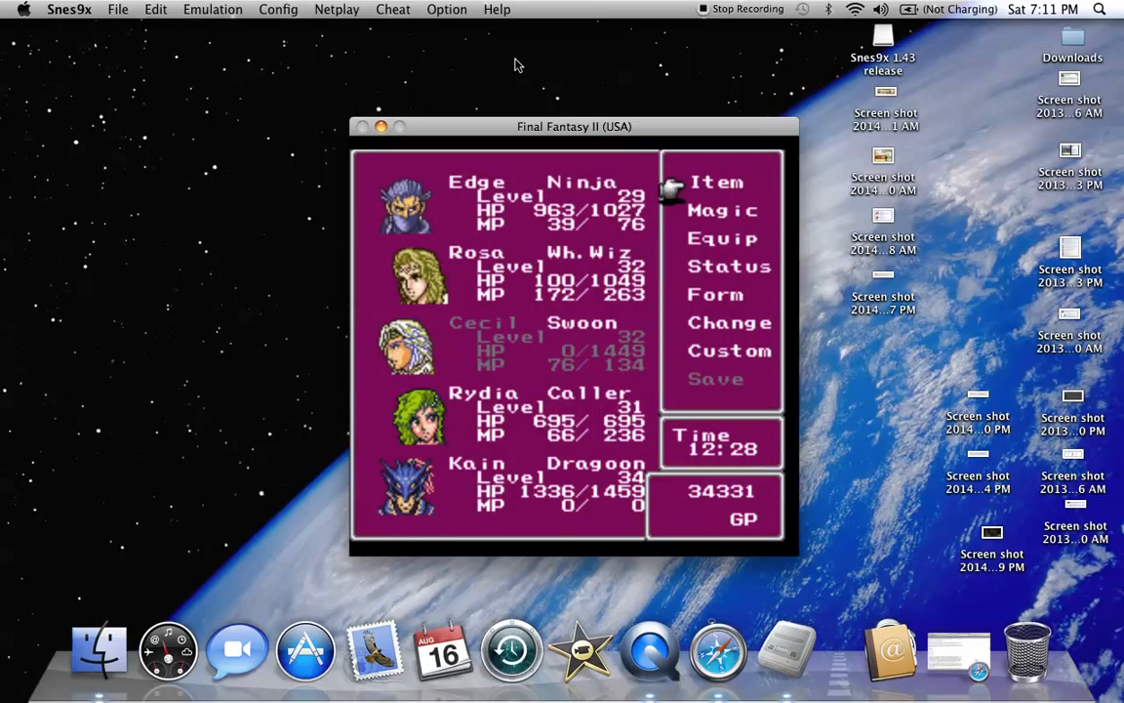
Exit the party menu back to the cave chamber with the chest and two doors.
left_click(717, 182)
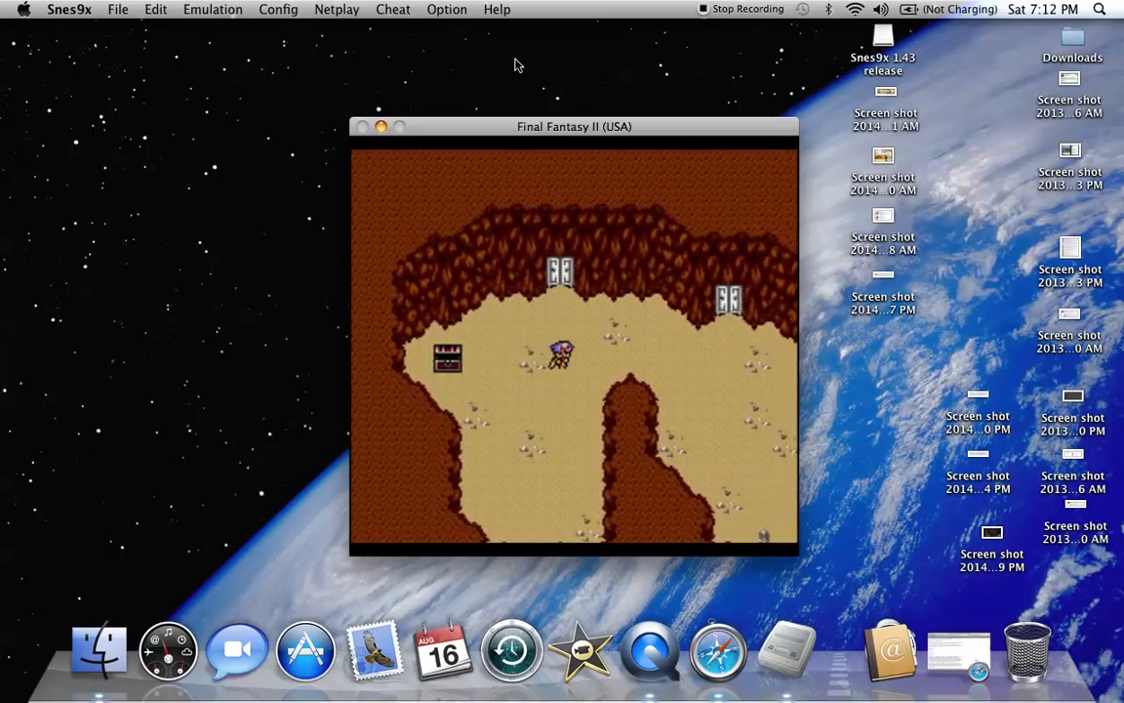
mouse_move(673, 186)
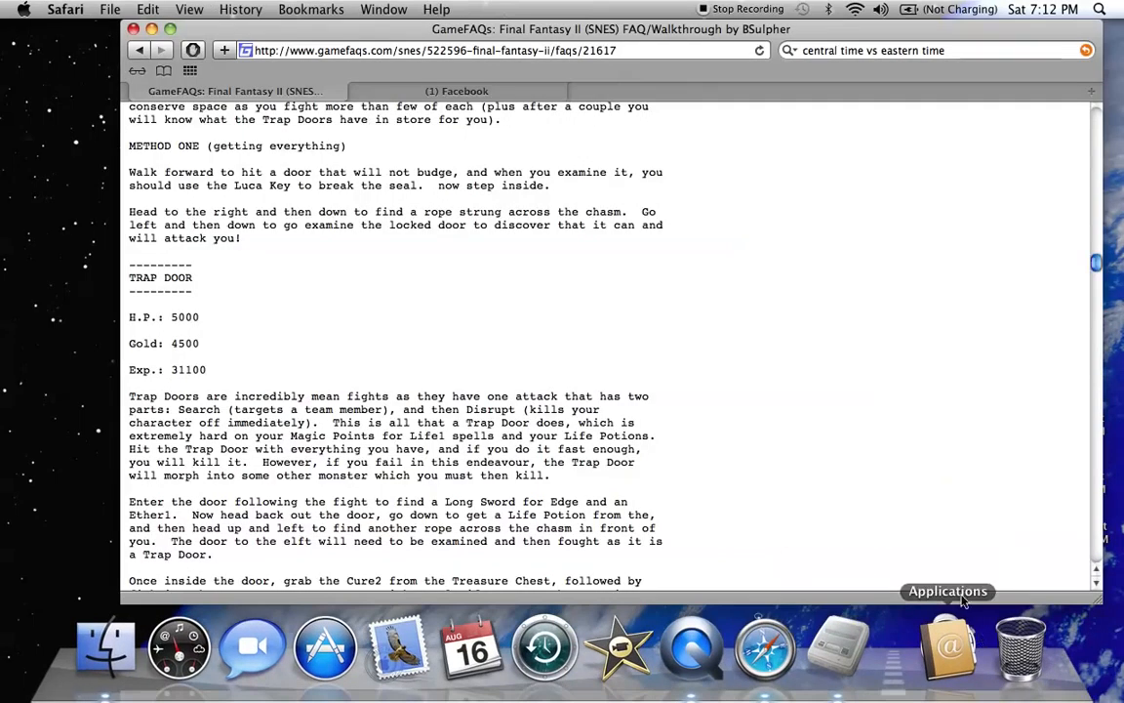
Scroll the GameFAQs walkthrough down to the Trap Door entry and next Sealed Cave directions.
scroll("down", 3)
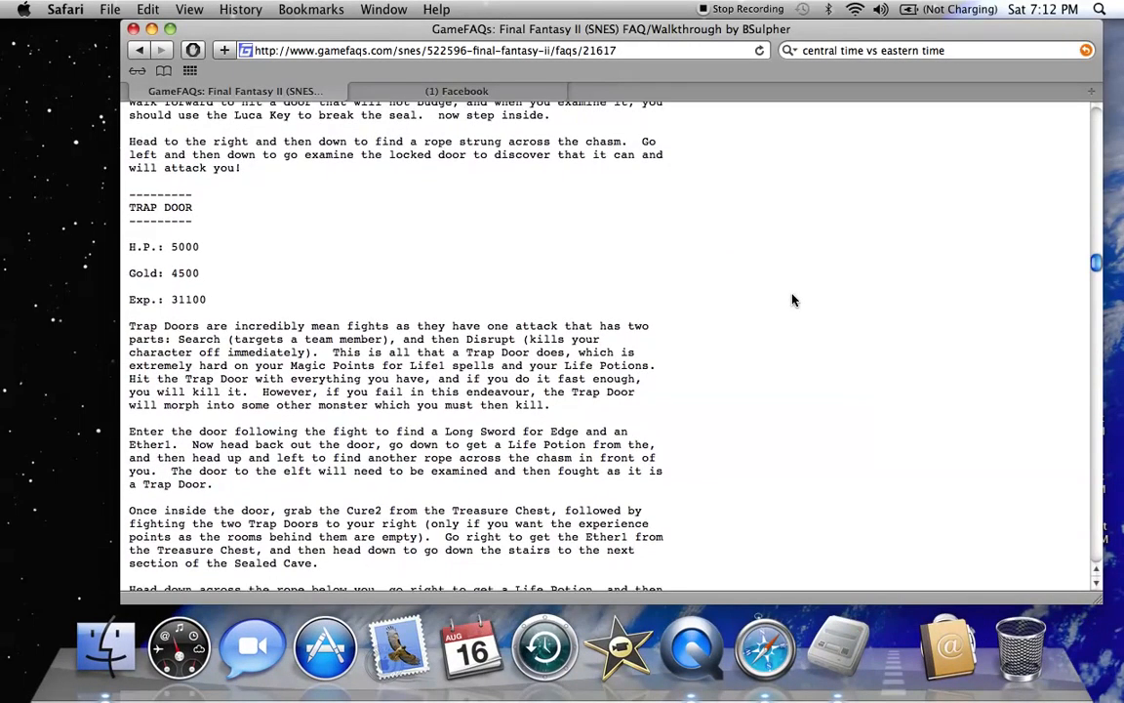
scroll("down", 3)
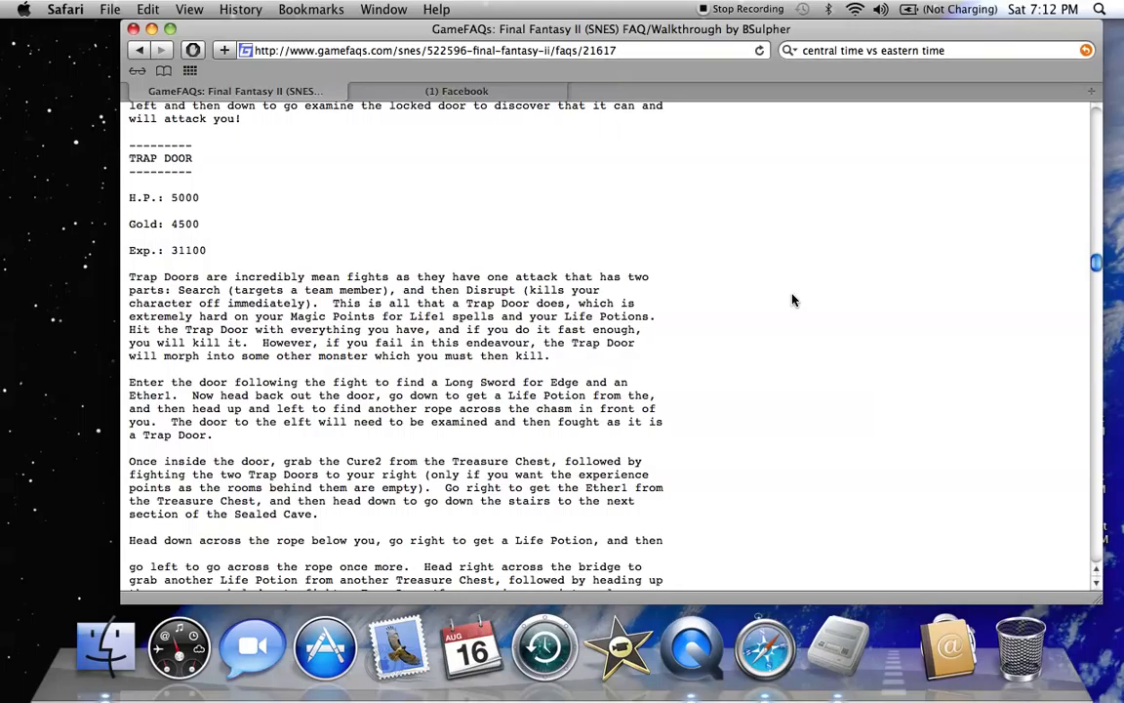
scroll("down", 3)
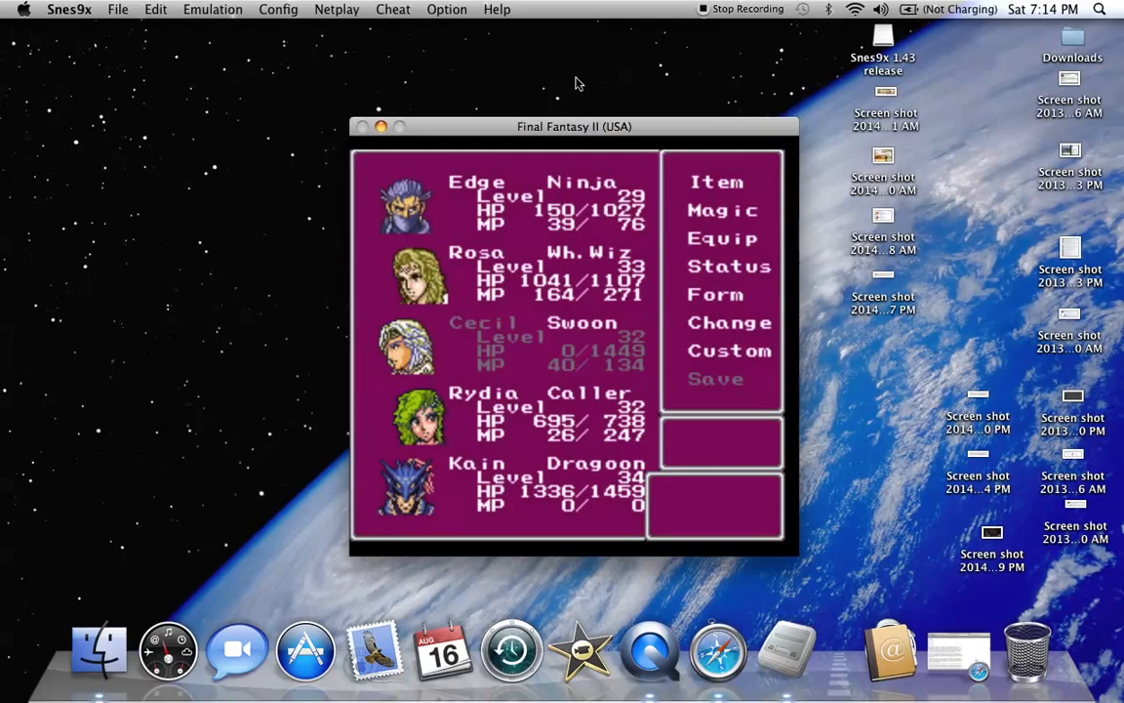
Revive Cecil to 1449 HP and heal Edge to full HP.
left_click(717, 181)
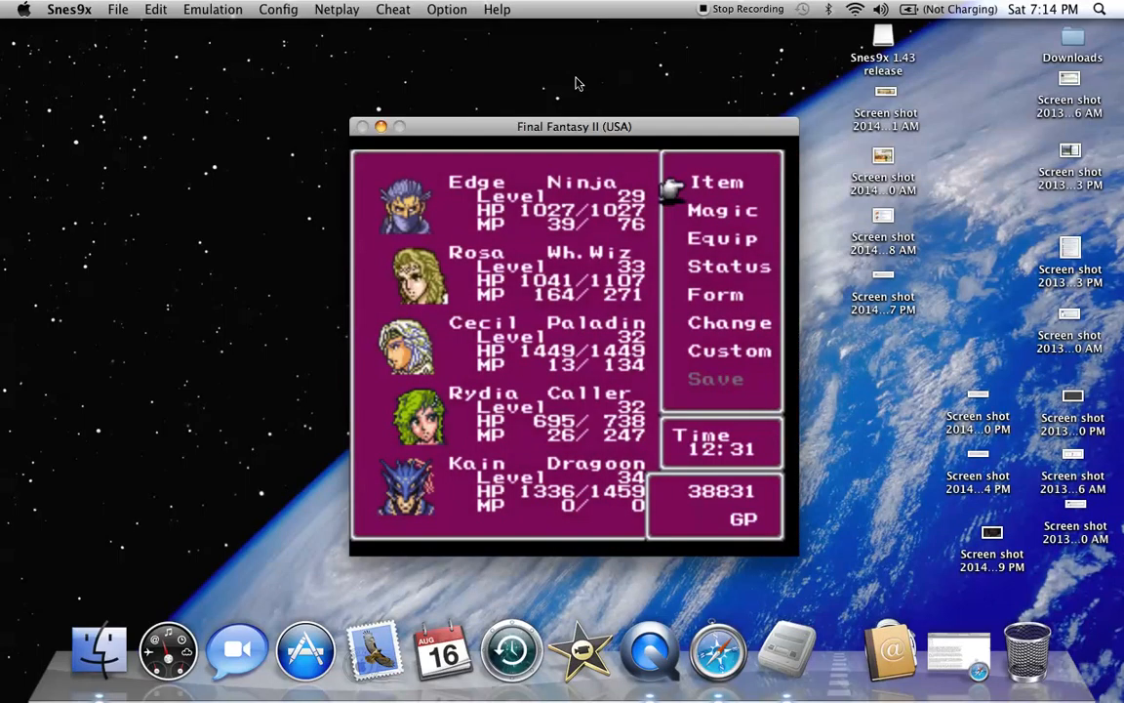
left_click(717, 182)
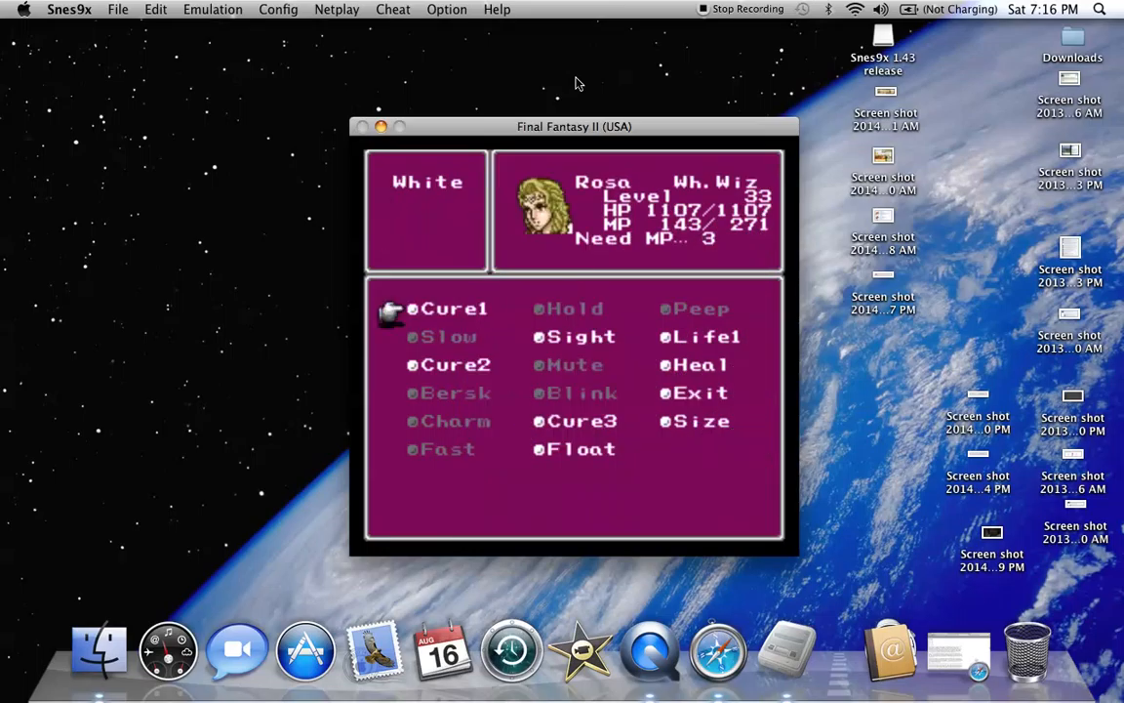
Choose Magic for Rosa and open her White healing spell list.
left_click(451, 309)
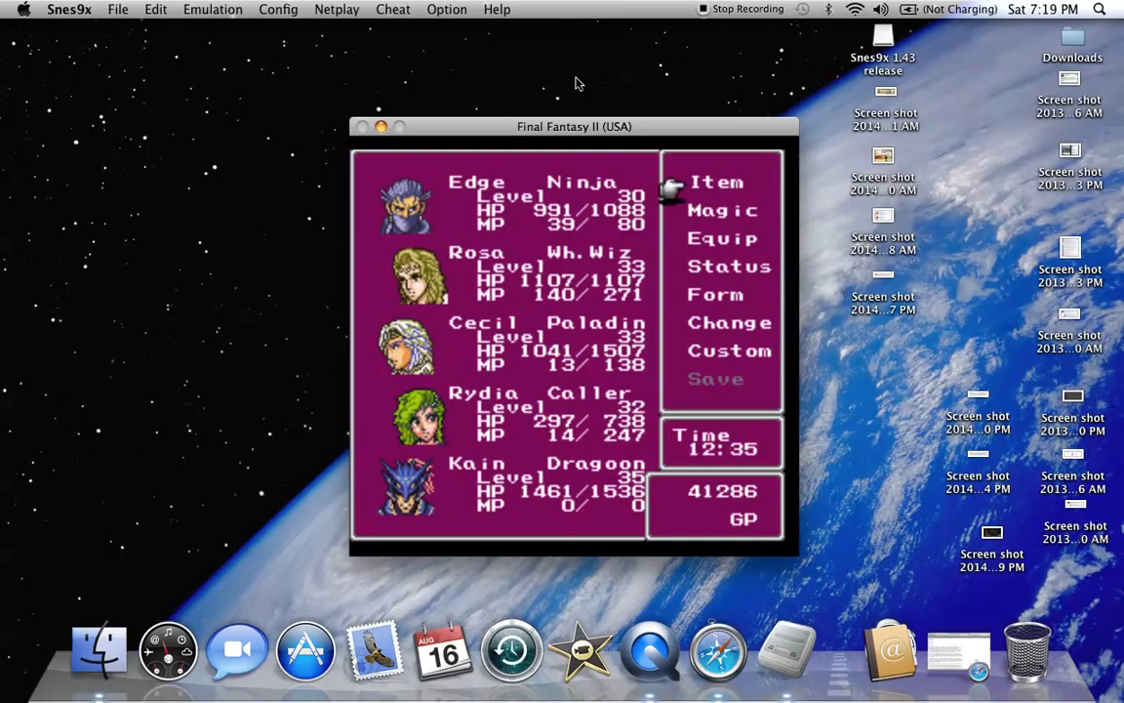
Open the party menu showing Edge, Rosa, Cecil, Rydia and Kain with levels, HP and MP.
left_click(717, 182)
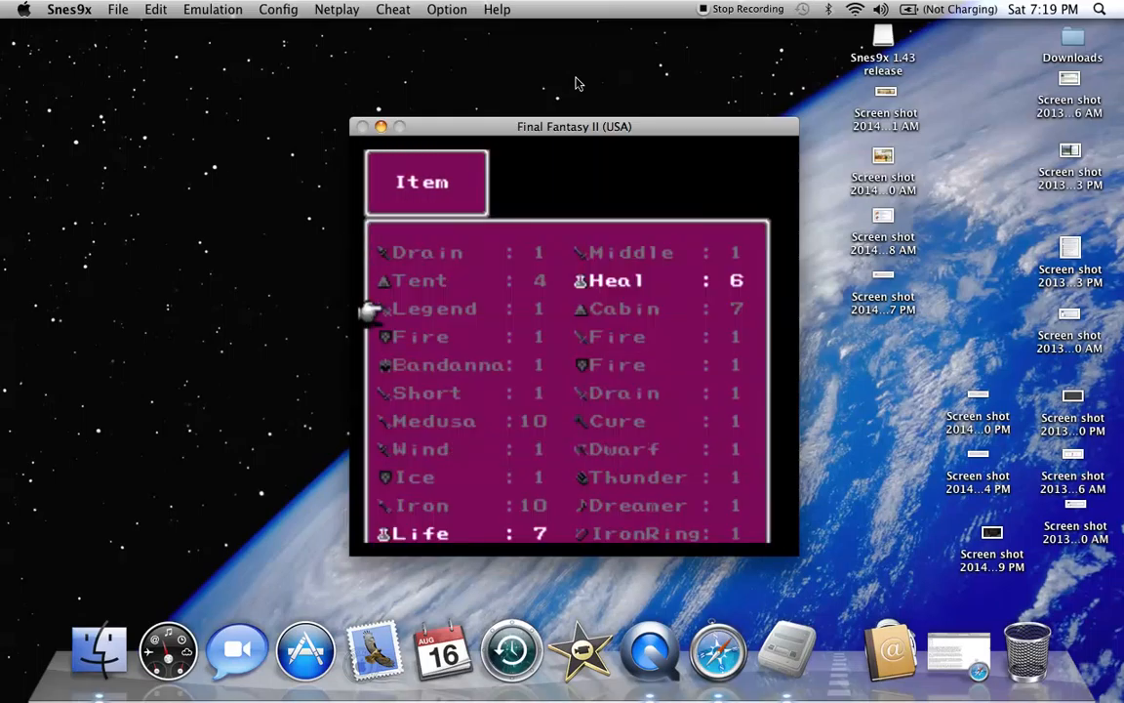
Scroll the item inventory down past Life, Heal, Cure2 and Ether1.
scroll("down", 3)
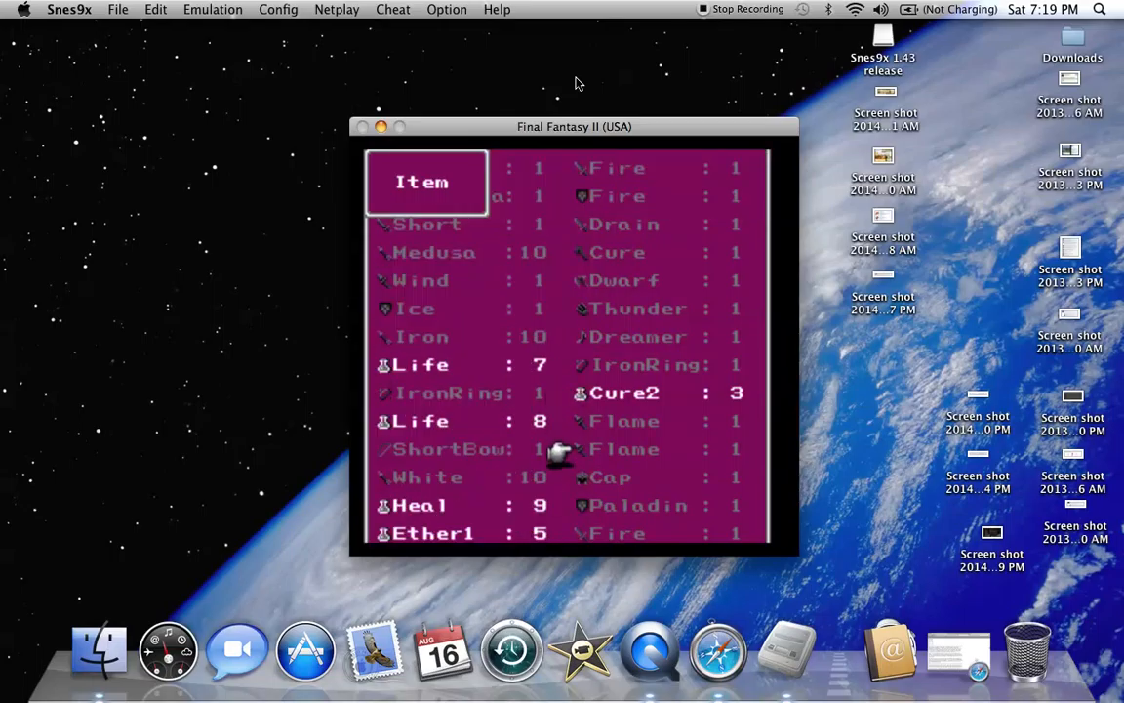
scroll("down", 3)
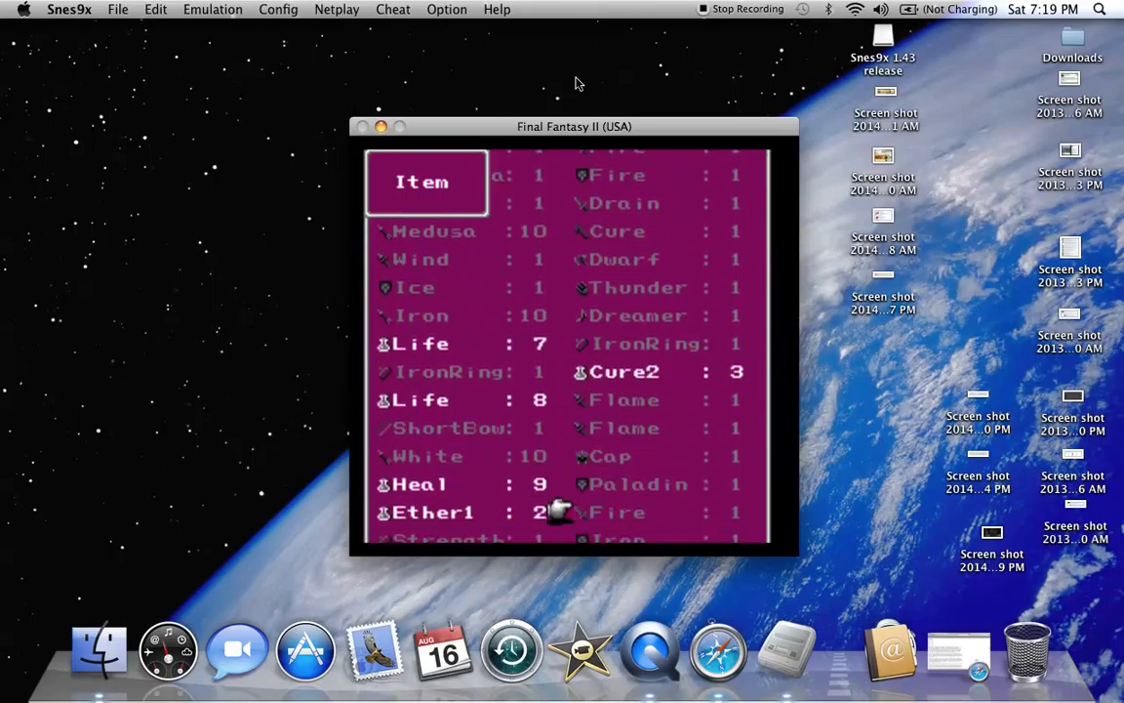
scroll("down", 3)
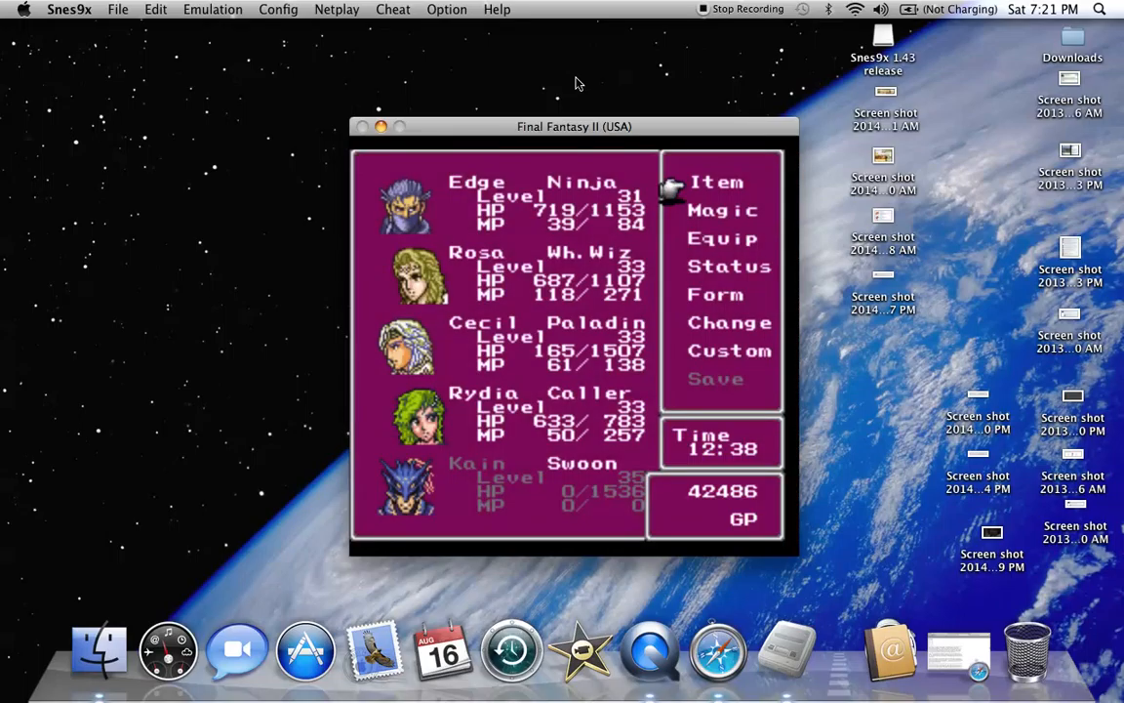
Cast healing spells on Edge, Rosa and Cecil, and revive the swooned Kain.
left_click(717, 181)
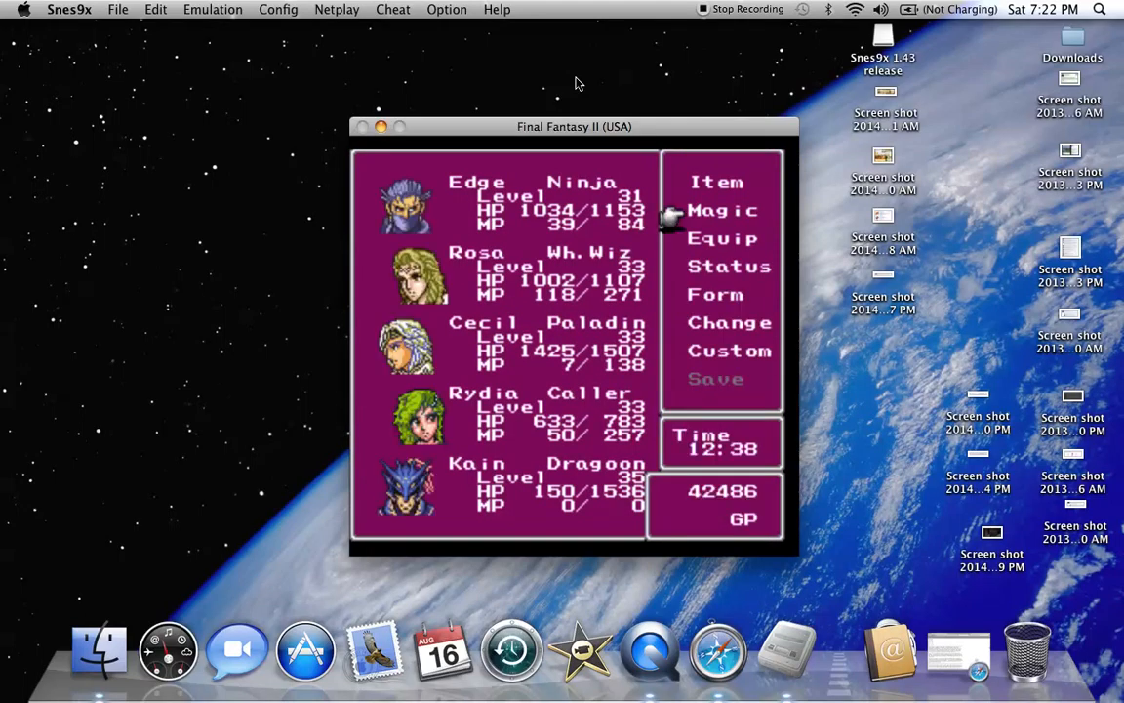
left_click(717, 182)
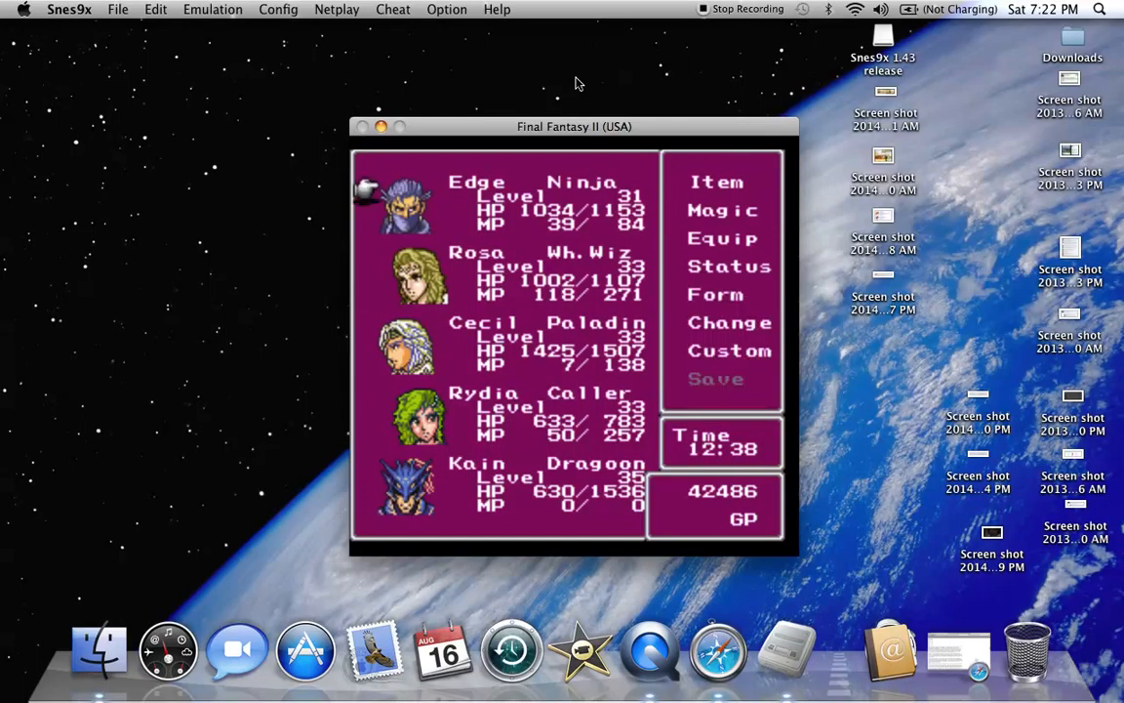
left_click(723, 210)
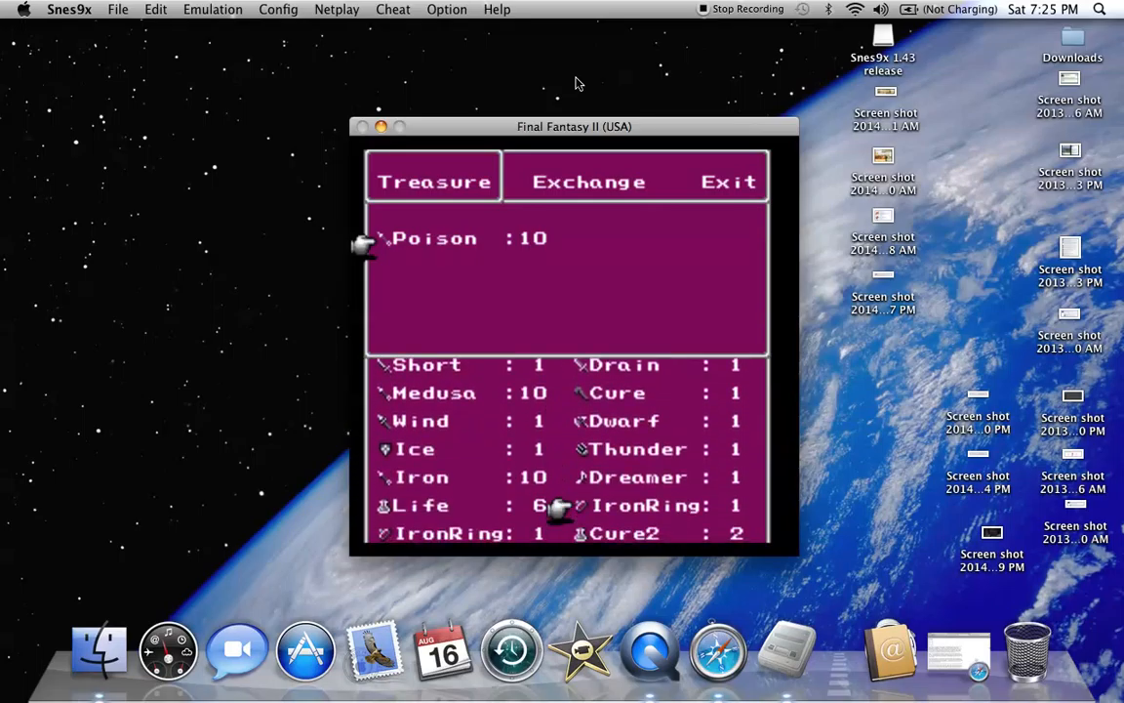
Scroll through the Poison x10 treasure window and the party's item stock.
scroll("down", 3)
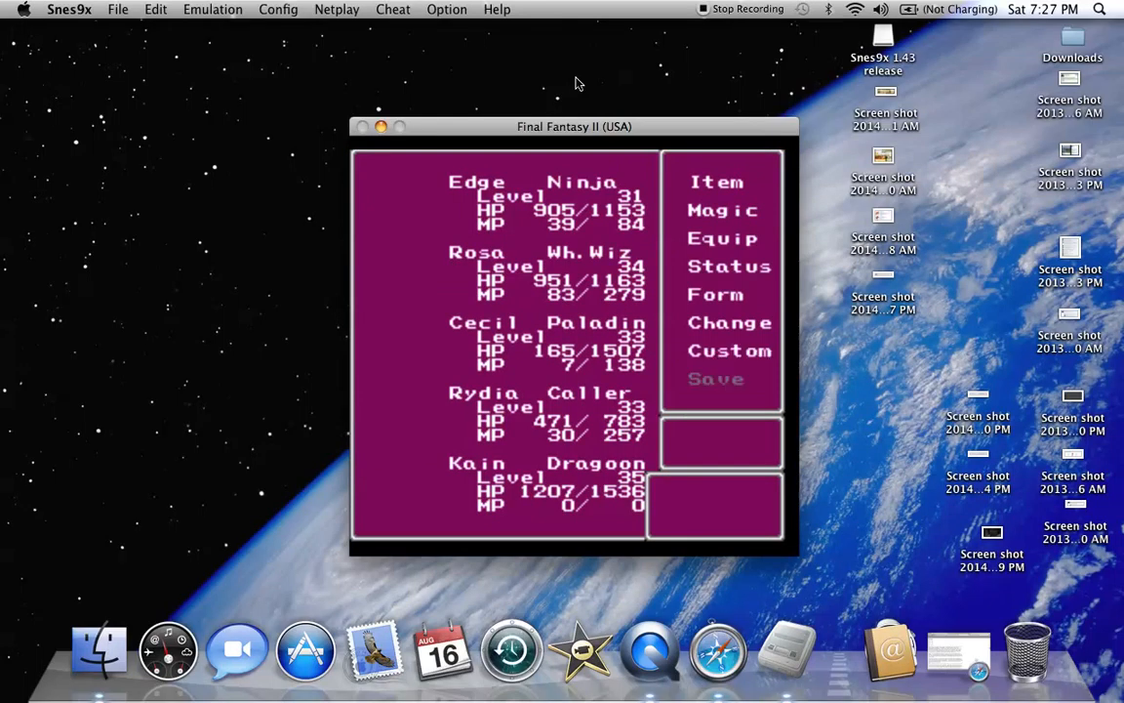
Open the party menu showing Edge, Rosa, Cecil, Rydia and Kain's levels, HP and MP.
left_click(717, 182)
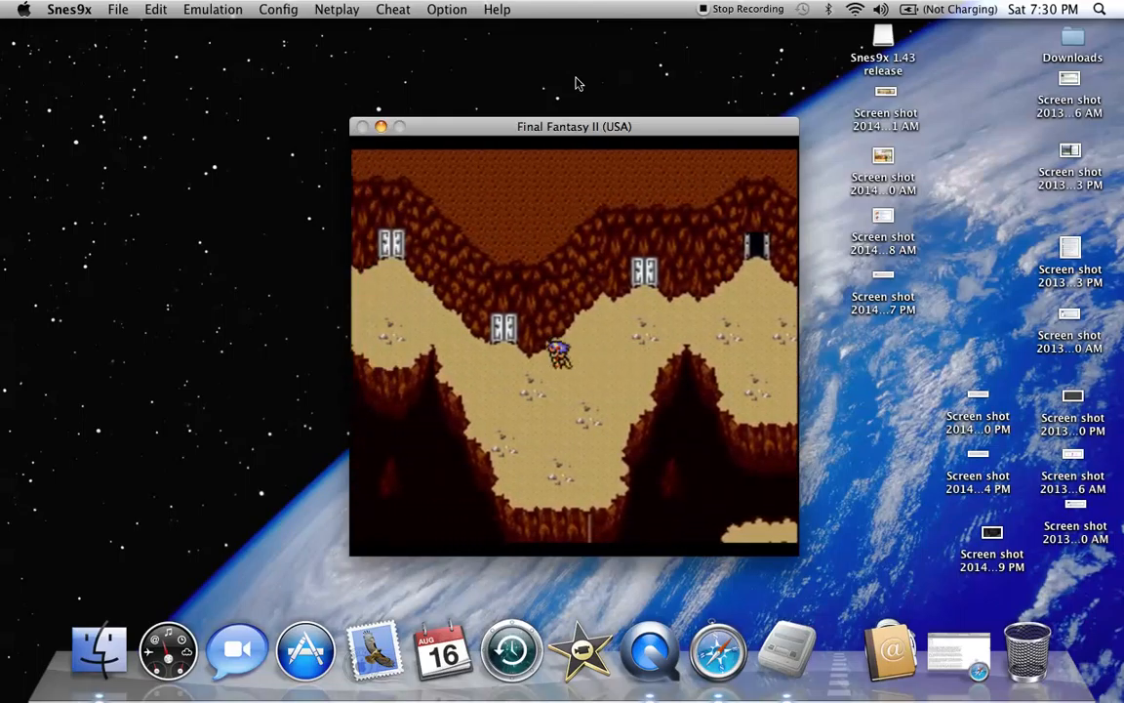
mouse_move(664, 209)
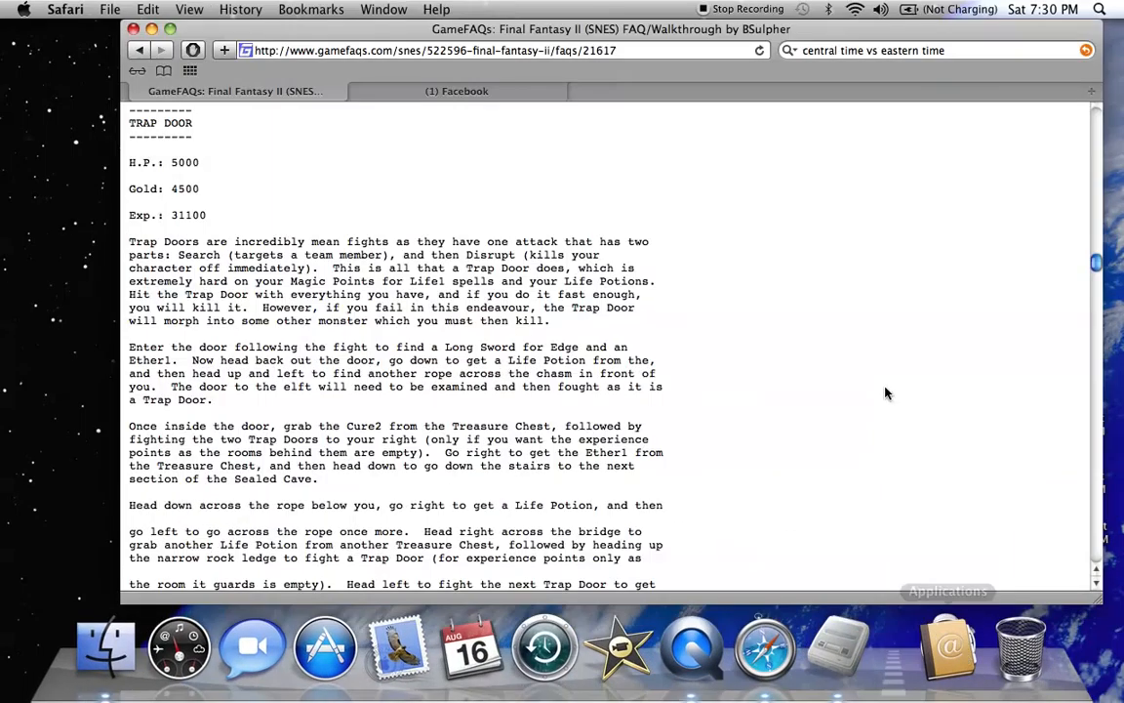
Read further through the Sealed Cave B3F directions, then minimize Safari to reveal Snes9x.
scroll("down", 3)
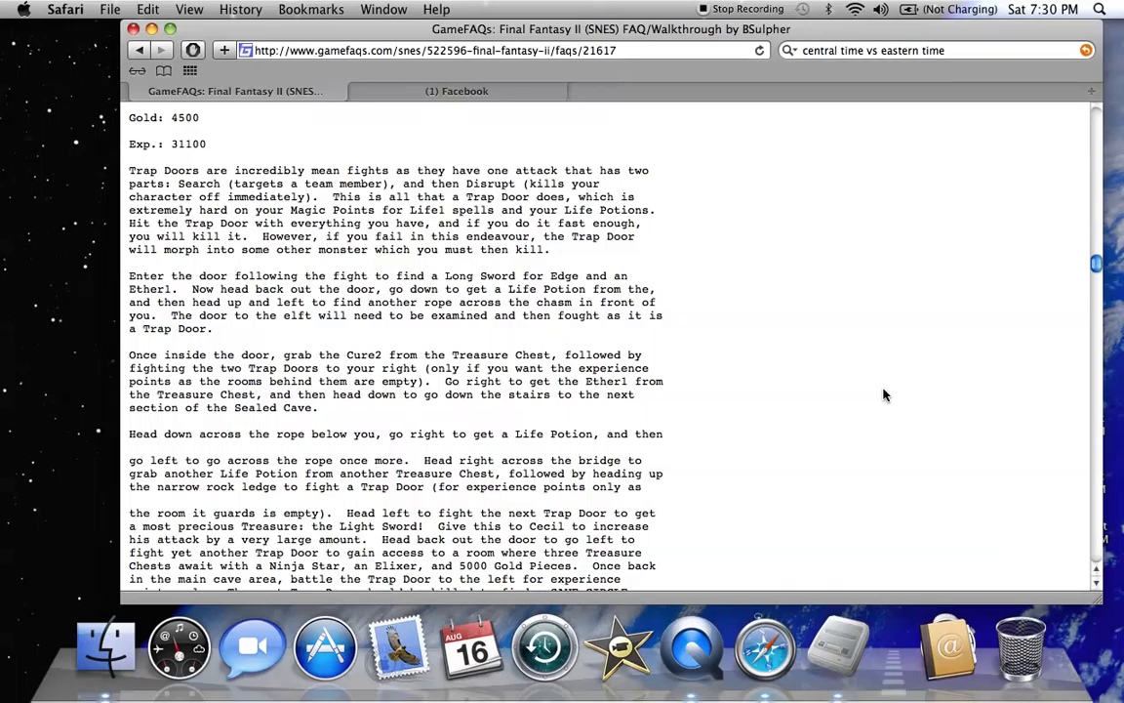
scroll("down", 3)
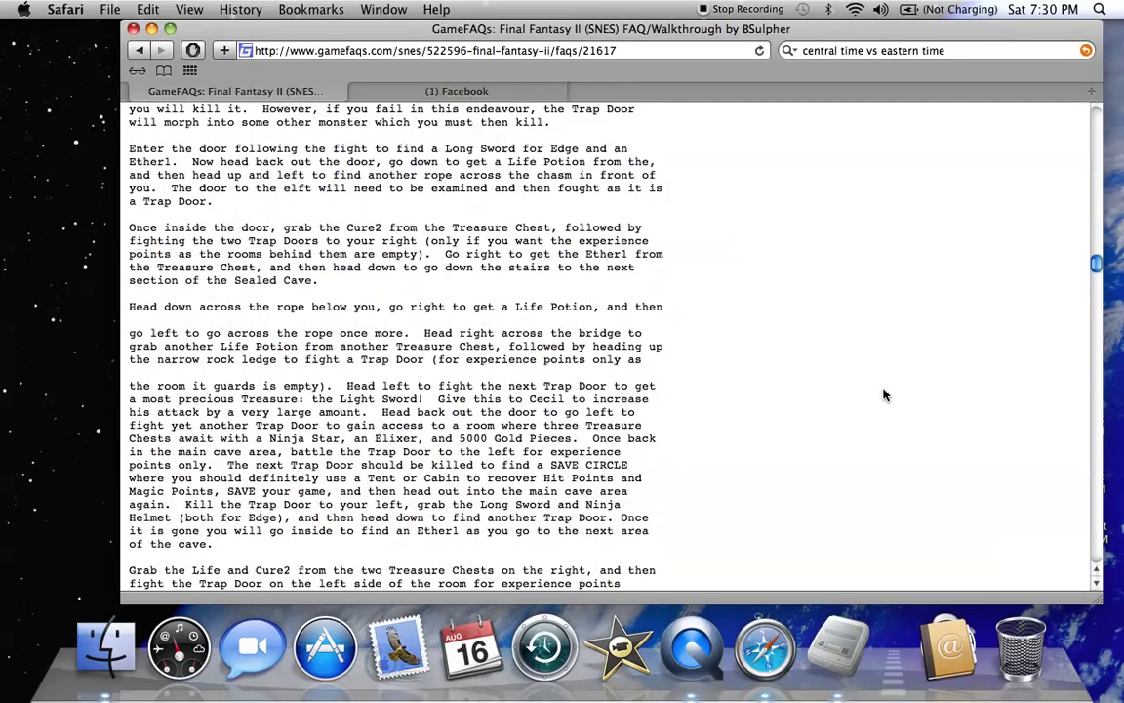
scroll("down", 3)
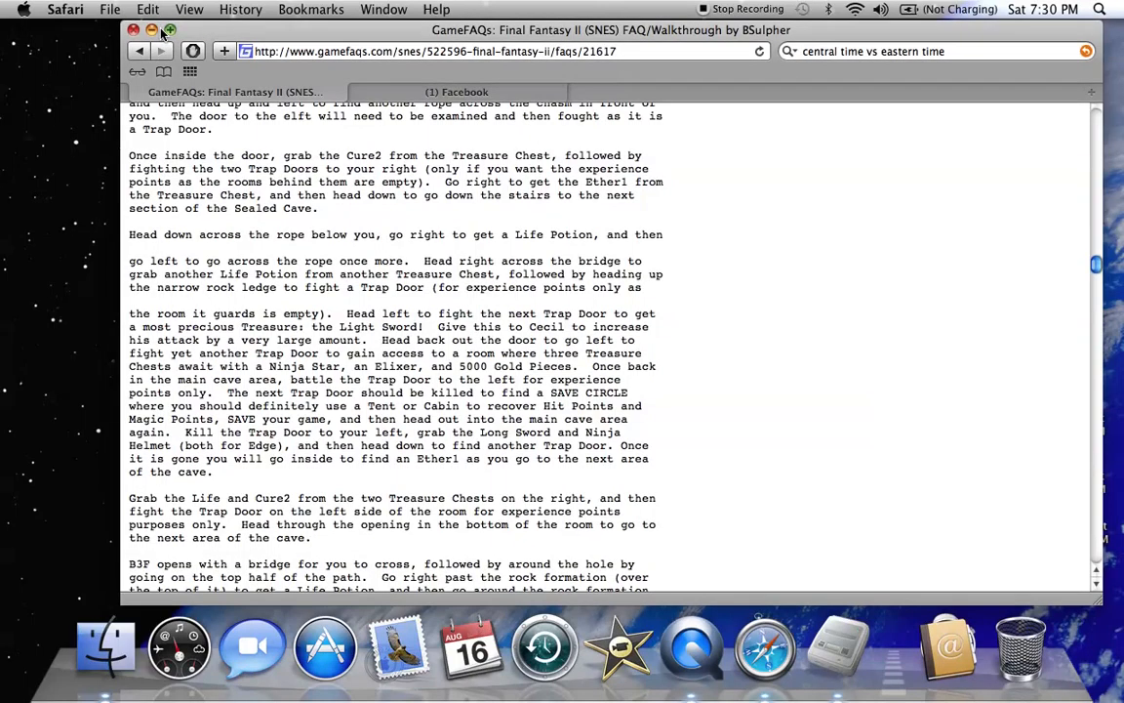
left_click(151, 30)
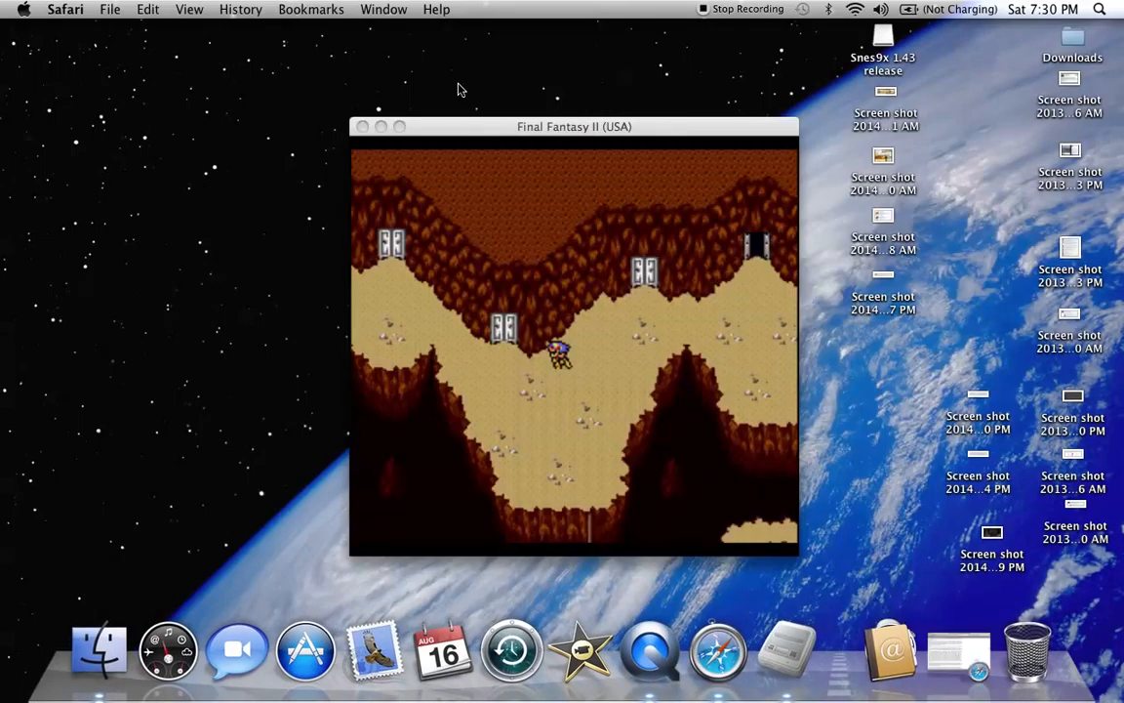
Focus the Snes9x window and open the Item inventory from the party menu.
left_click(574, 126)
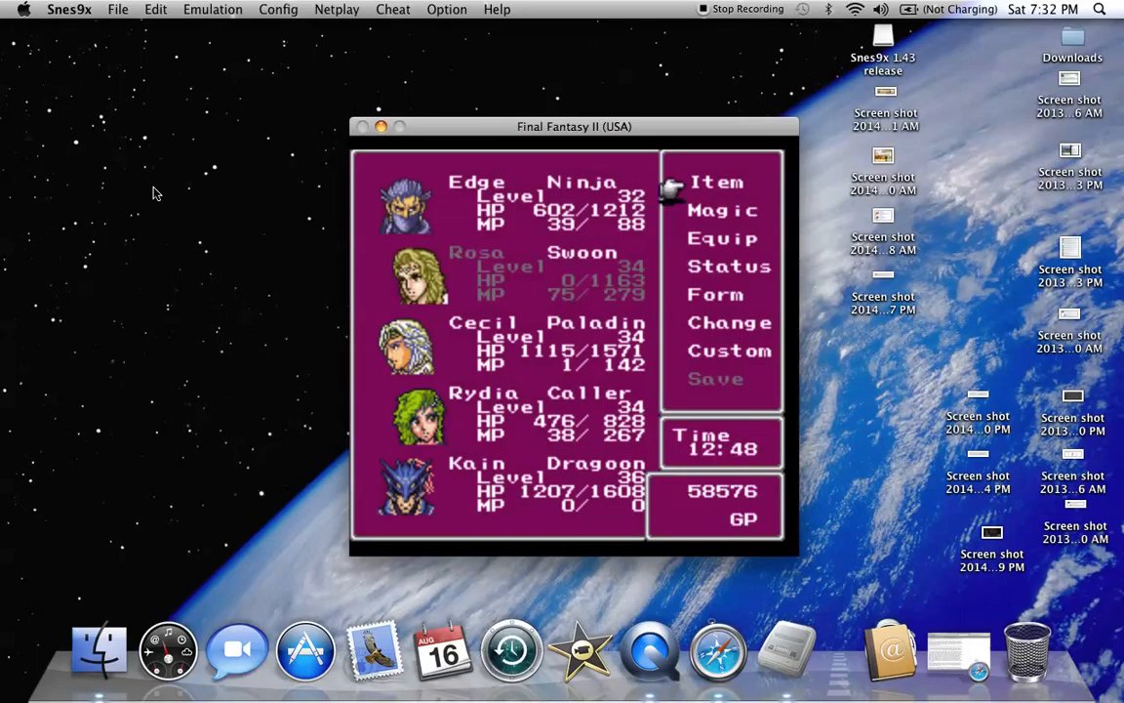
left_click(717, 181)
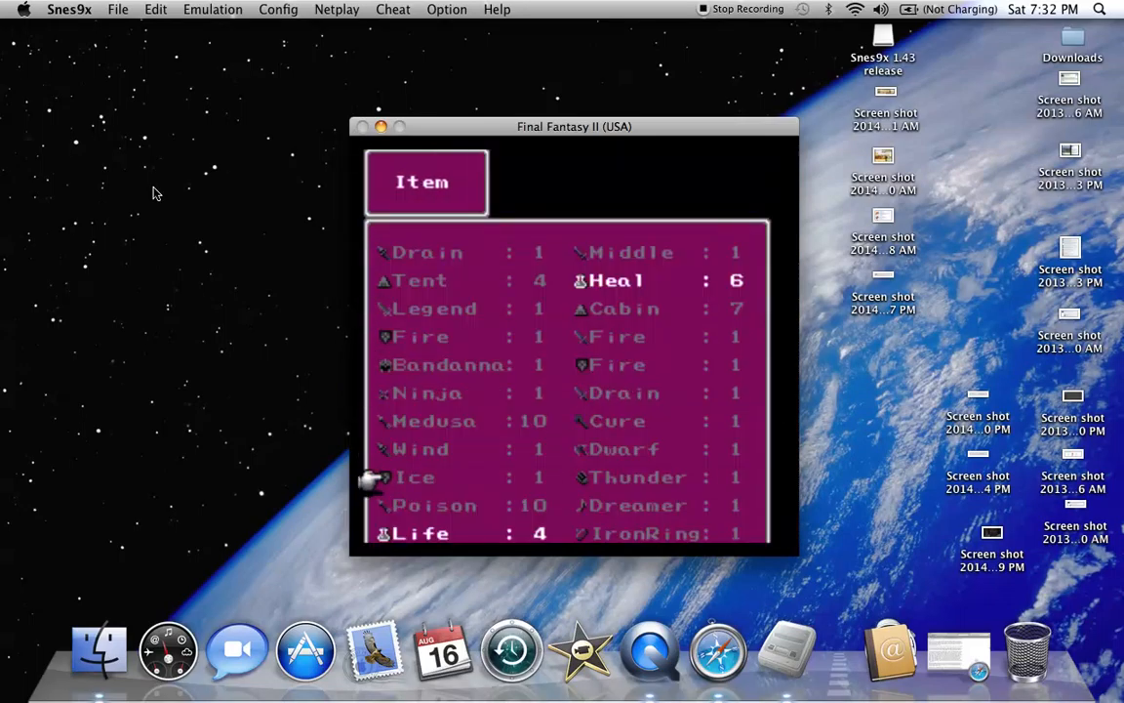